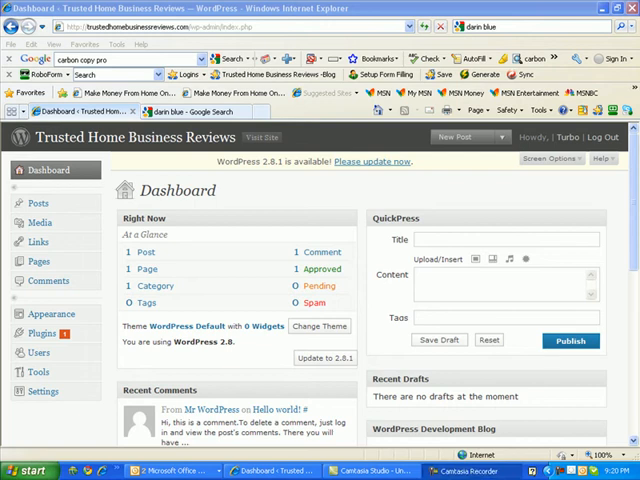
{"action": "mouse_move", "coordinate": [398, 256]}
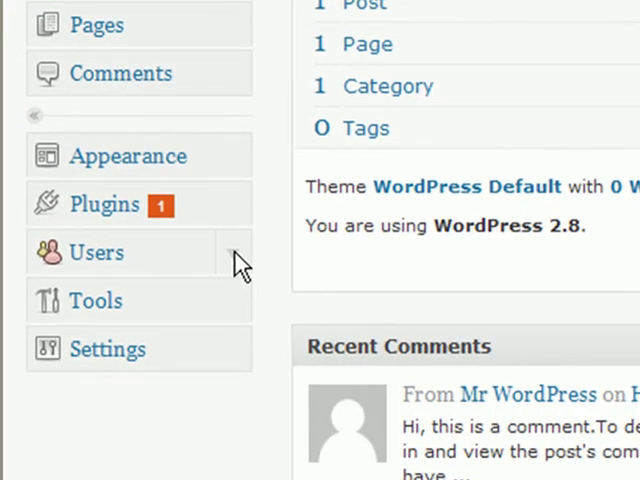
- Expand the Users menu in the admin sidebar to reveal its pages
{"action": "left_click", "coordinate": [96, 252]}
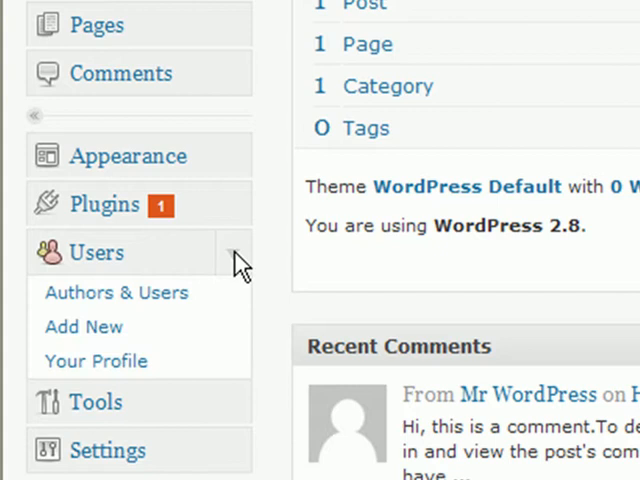
{"action": "scroll", "scroll_direction": "down", "scroll_amount": 3}
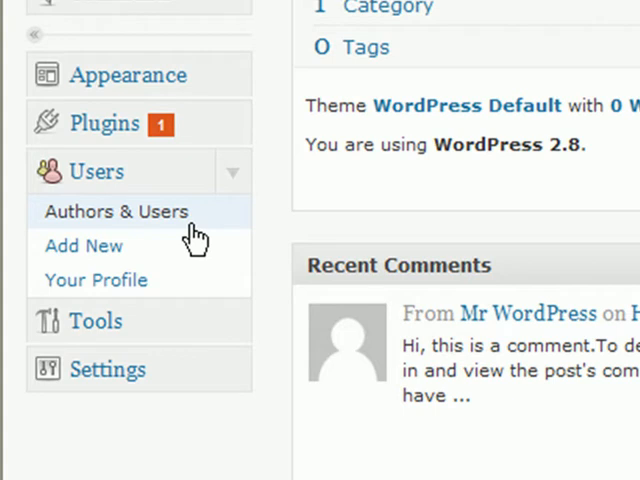
{"action": "mouse_move", "coordinate": [200, 244]}
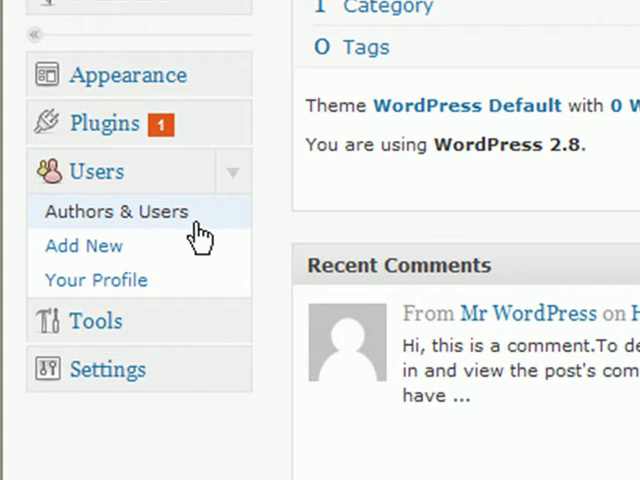
{"action": "mouse_move", "coordinate": [190, 258]}
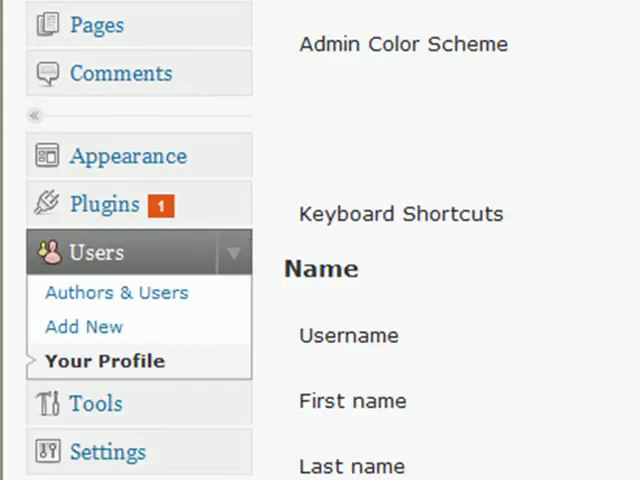
- Fill the profile with first name Darin, last name Blue and nickname Darin Blue
{"action": "left_click", "coordinate": [104, 360]}
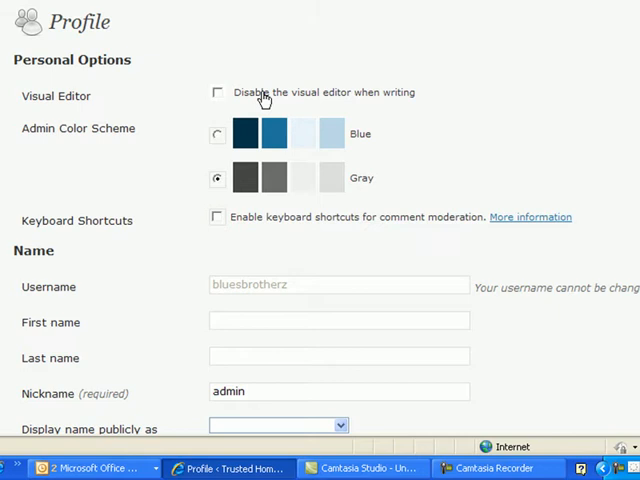
{"action": "scroll", "scroll_direction": "down", "scroll_amount": 3}
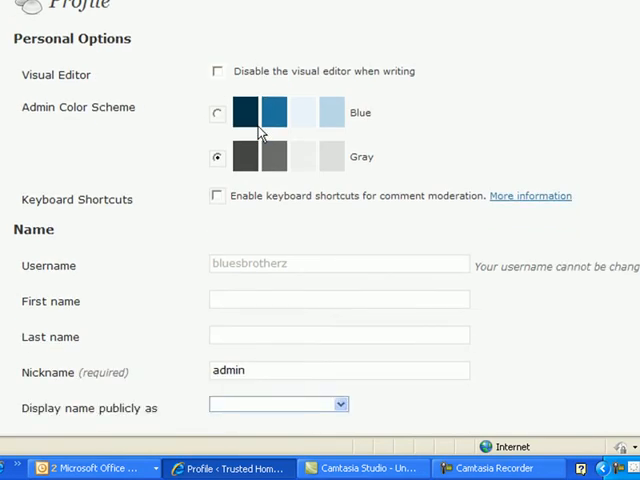
{"action": "scroll", "scroll_direction": "down", "scroll_amount": 3}
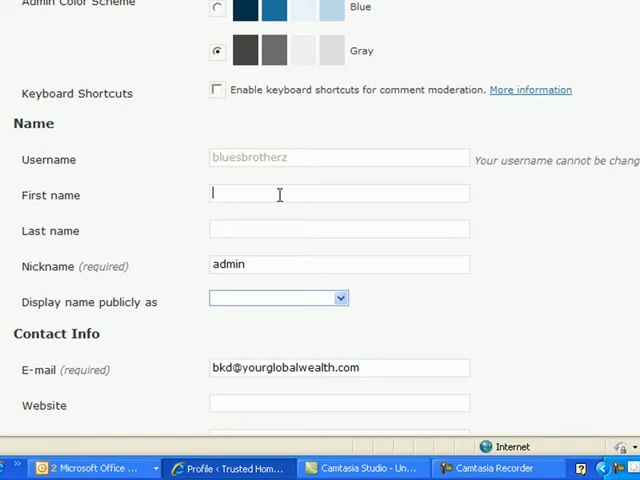
{"action": "type", "text": "Darin"}
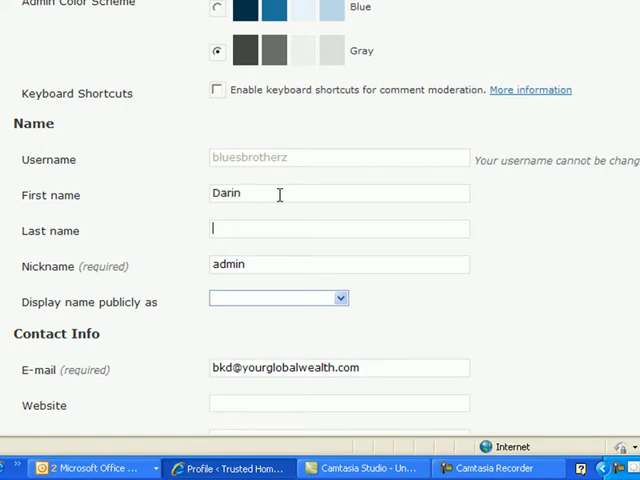
{"action": "type", "text": "Blue"}
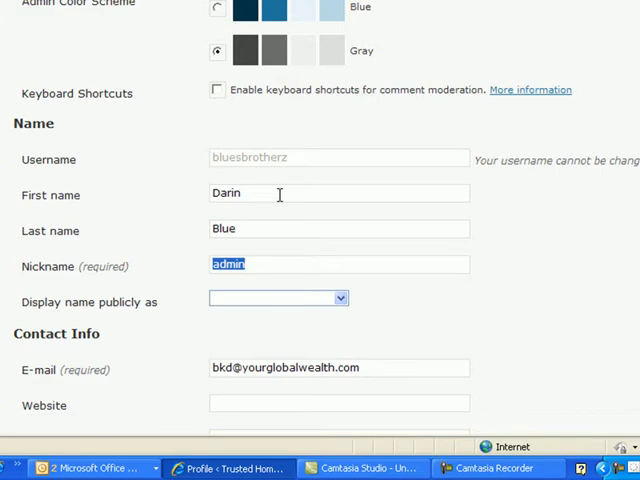
{"action": "type", "text": "Darin"}
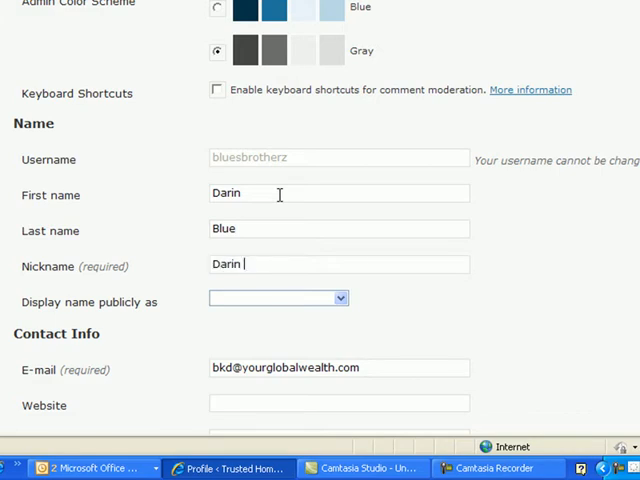
{"action": "type", "text": "Blue"}
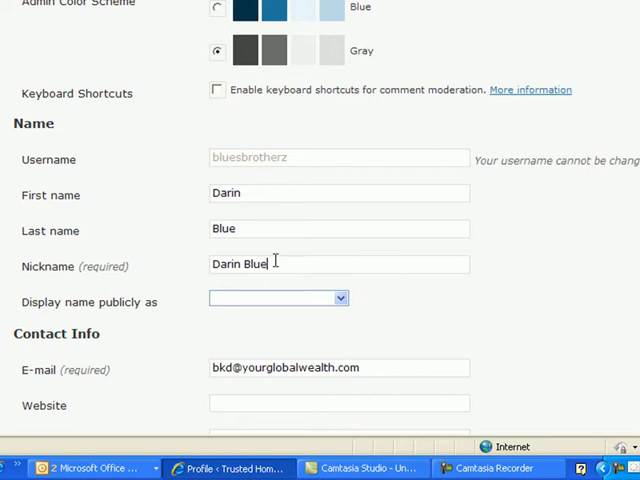
- Choose Darin Blue as the name displayed publicly
{"action": "left_click", "coordinate": [278, 298]}
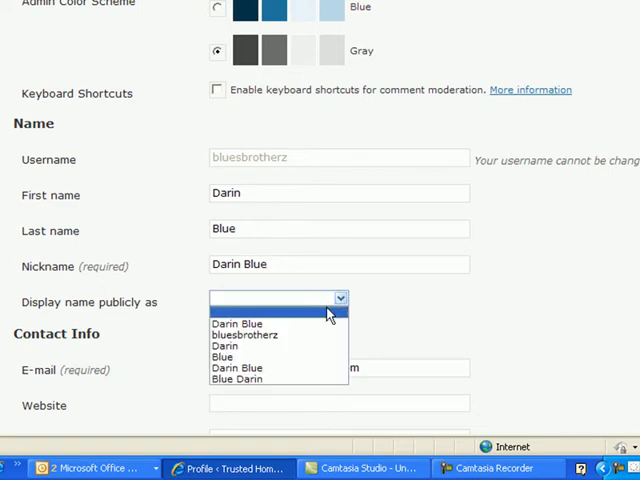
{"action": "left_click", "coordinate": [236, 322]}
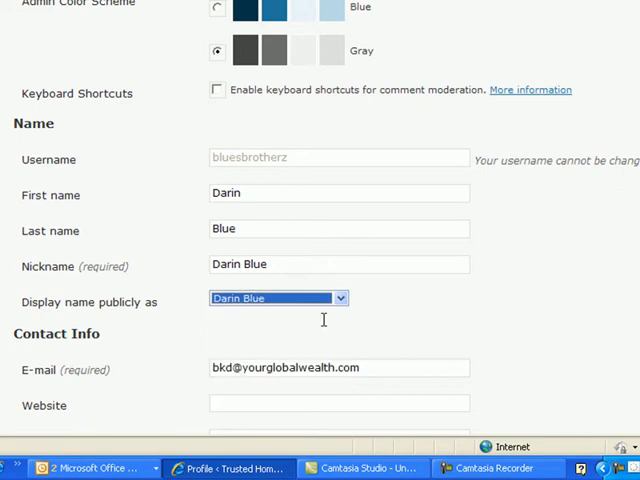
{"action": "mouse_move", "coordinate": [368, 288]}
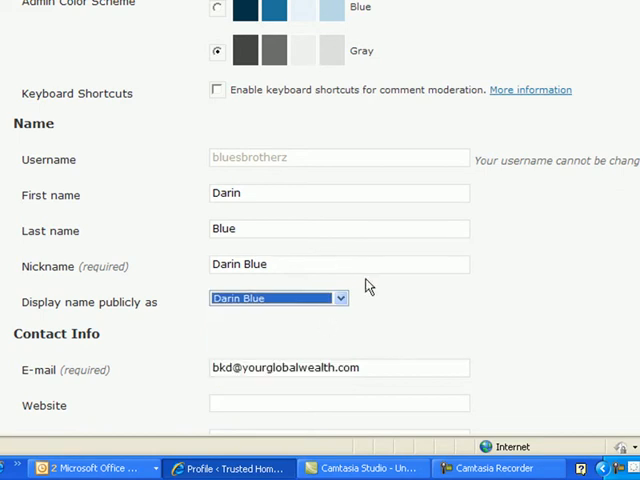
- Update the profile so WordPress confirms 'User updated.'
{"action": "scroll", "scroll_direction": "down", "scroll_amount": 3}
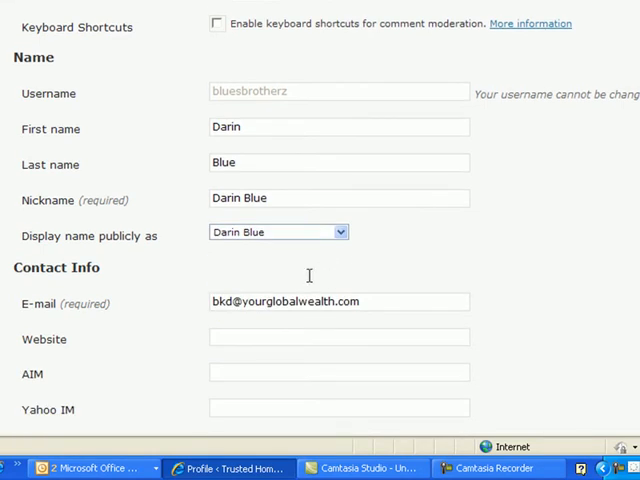
{"action": "mouse_move", "coordinate": [274, 272]}
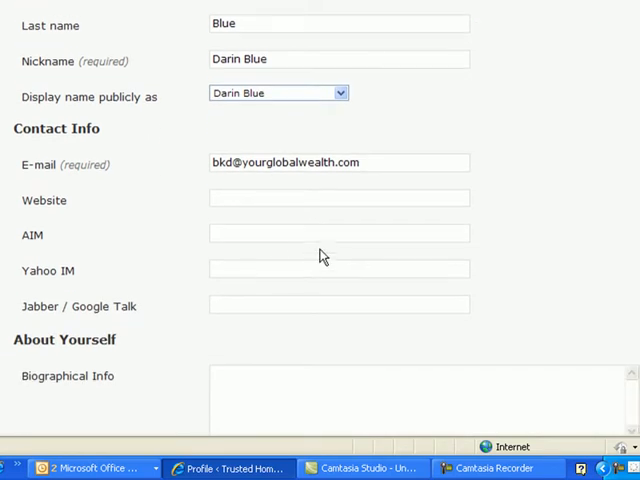
{"action": "scroll", "scroll_direction": "down", "scroll_amount": 3}
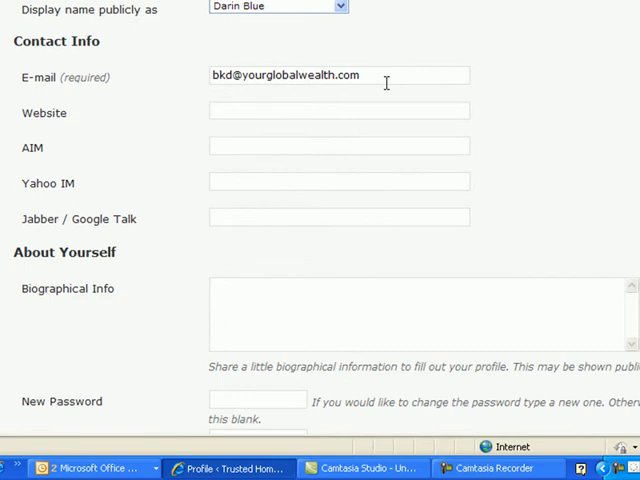
{"action": "mouse_move", "coordinate": [326, 136]}
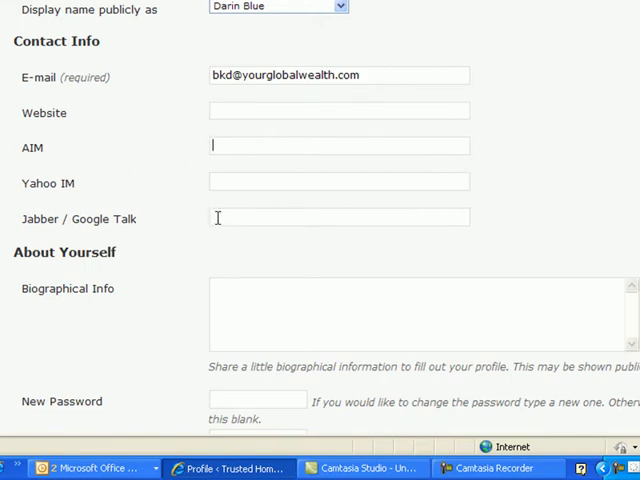
{"action": "scroll", "scroll_direction": "down", "scroll_amount": 3}
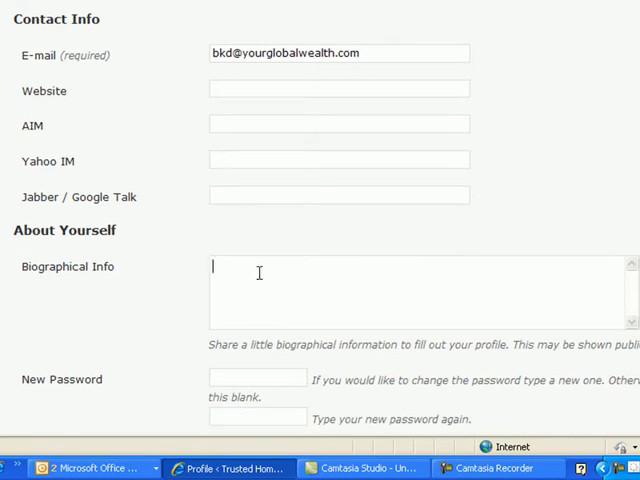
{"action": "scroll", "scroll_direction": "down", "scroll_amount": 3}
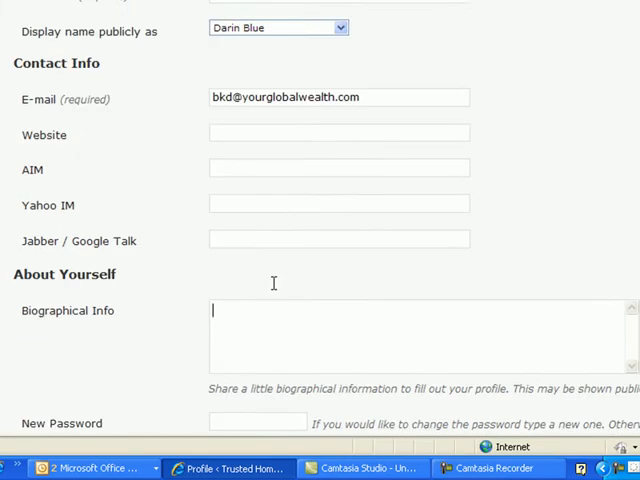
{"action": "scroll", "scroll_direction": "down", "scroll_amount": 3}
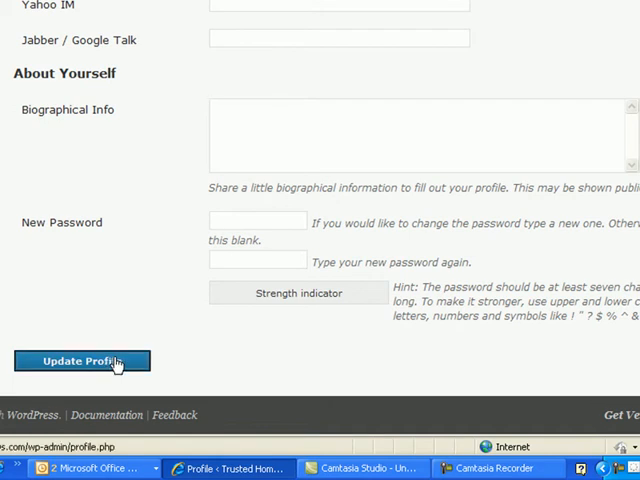
{"action": "left_click", "coordinate": [82, 360]}
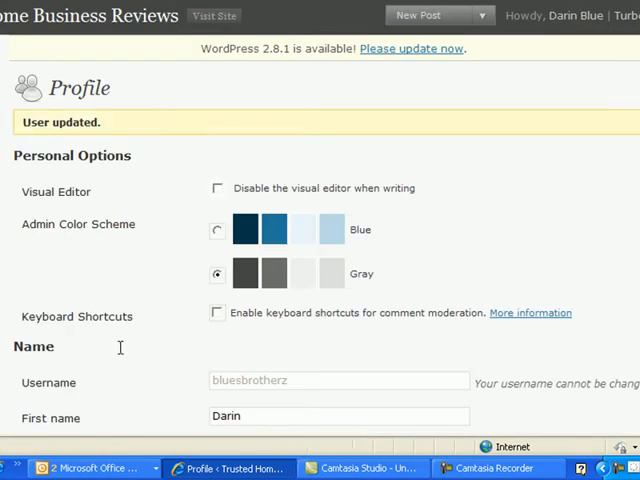
{"action": "scroll", "scroll_direction": "down", "scroll_amount": 3}
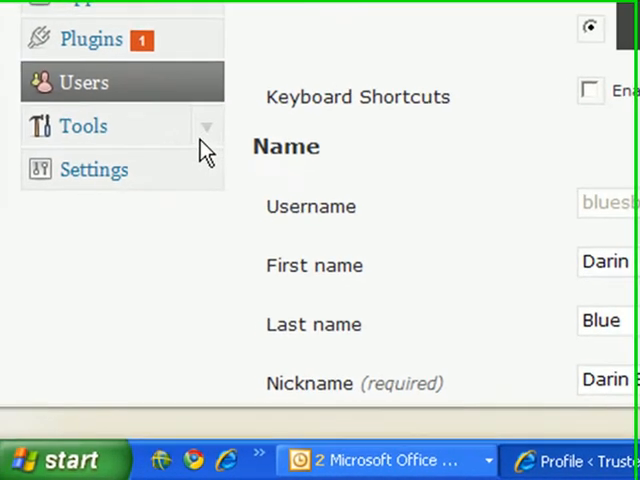
- Go to the Tools page, then on to the Export tools page
{"action": "left_click", "coordinate": [84, 126]}
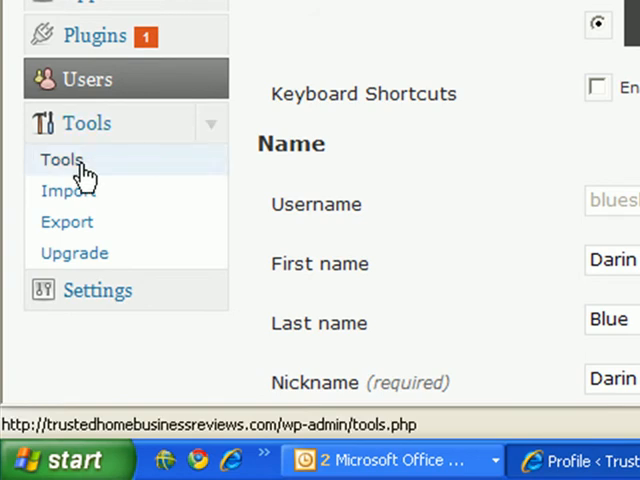
{"action": "left_click", "coordinate": [62, 160]}
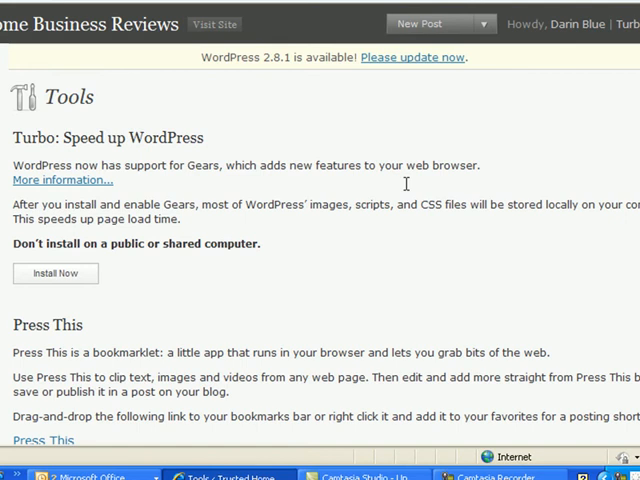
{"action": "scroll", "scroll_direction": "down", "scroll_amount": 3}
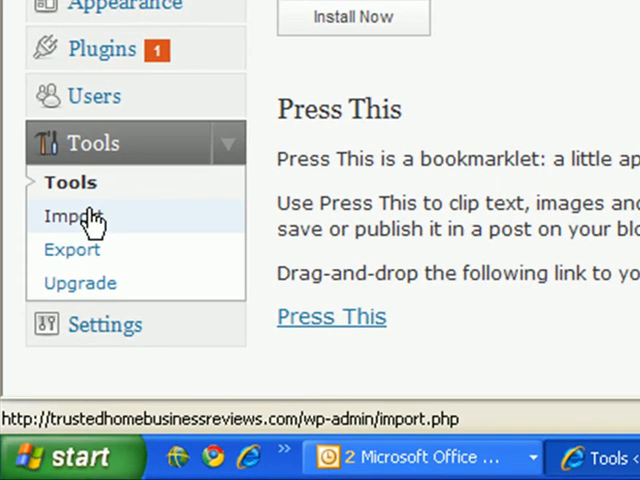
{"action": "mouse_move", "coordinate": [72, 250]}
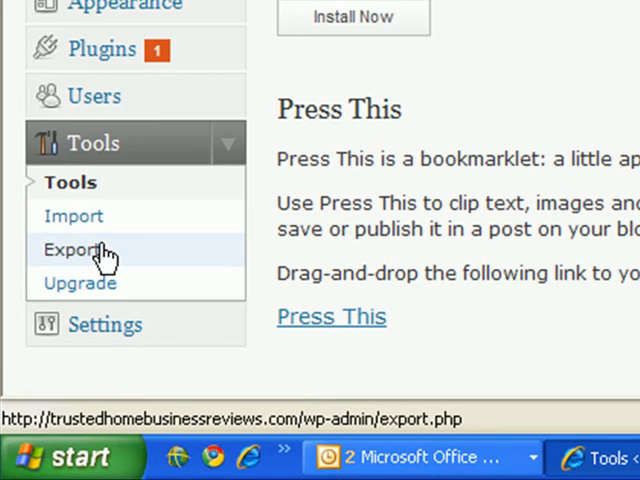
{"action": "mouse_move", "coordinate": [50, 264]}
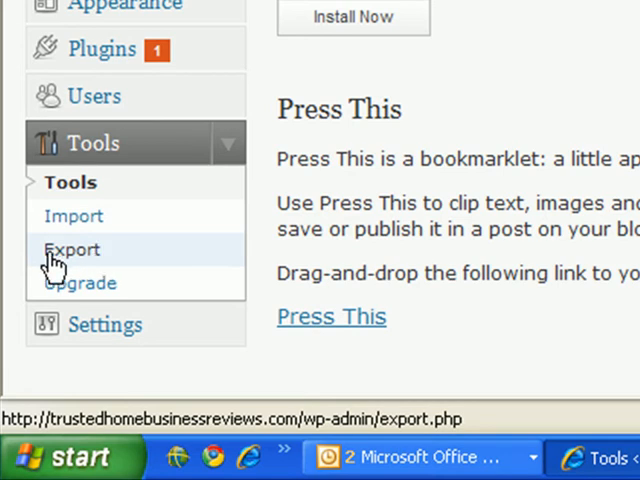
{"action": "left_click", "coordinate": [72, 250]}
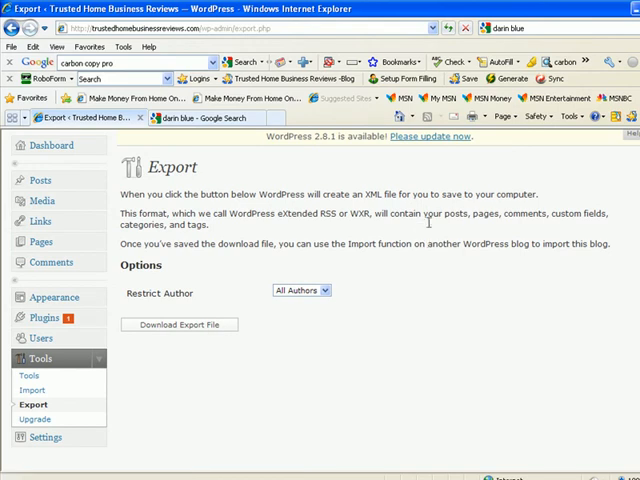
{"action": "mouse_move", "coordinate": [432, 218]}
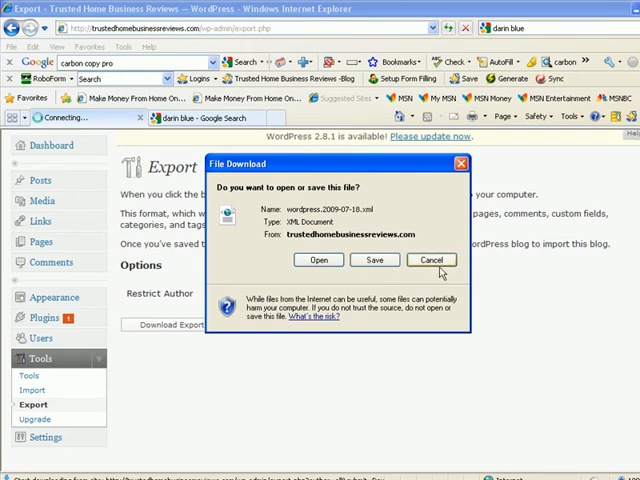
- Cancel the XML export file's download prompt, returning to the Export page
{"action": "left_click", "coordinate": [432, 260]}
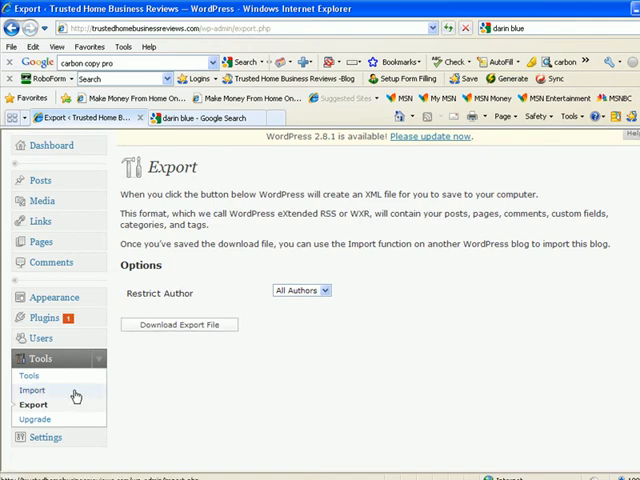
- Choose the WordPress importer on the Import page, ready to upload a WXR file
{"action": "left_click", "coordinate": [32, 388]}
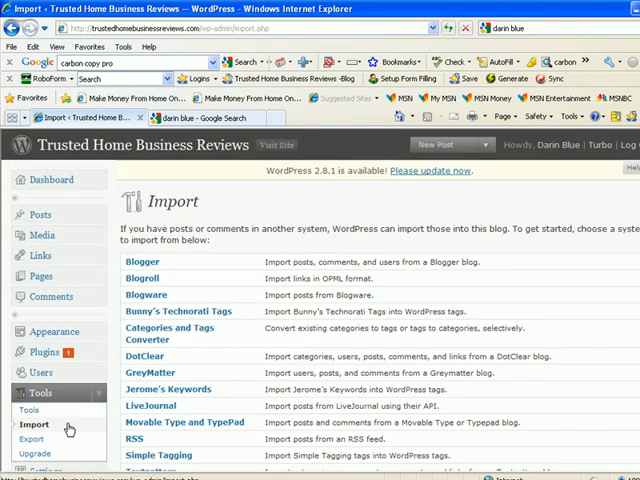
{"action": "scroll", "scroll_direction": "down", "scroll_amount": 3}
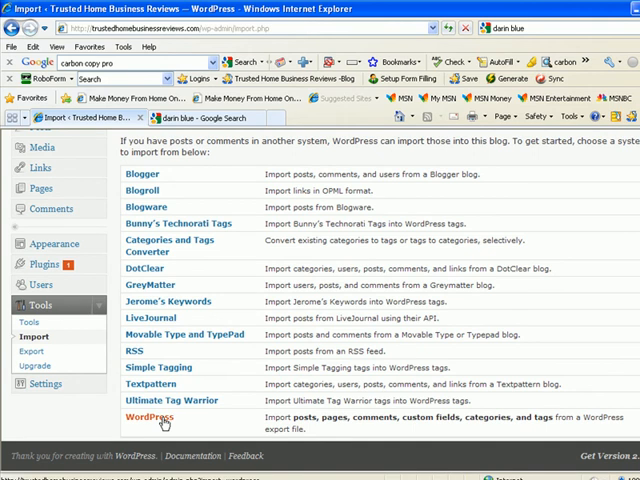
{"action": "left_click", "coordinate": [152, 416]}
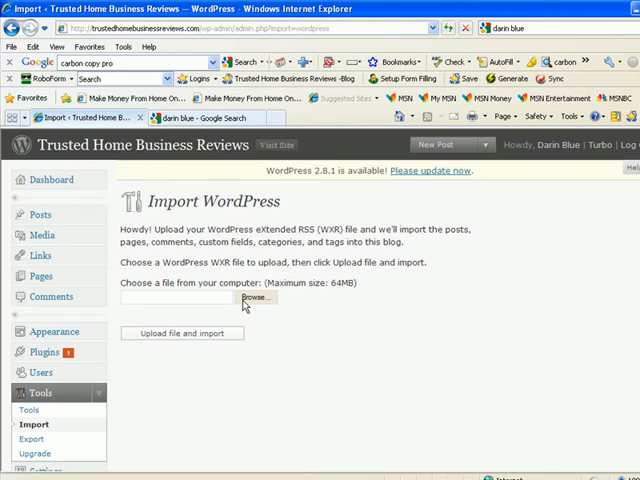
{"action": "mouse_move", "coordinate": [178, 400]}
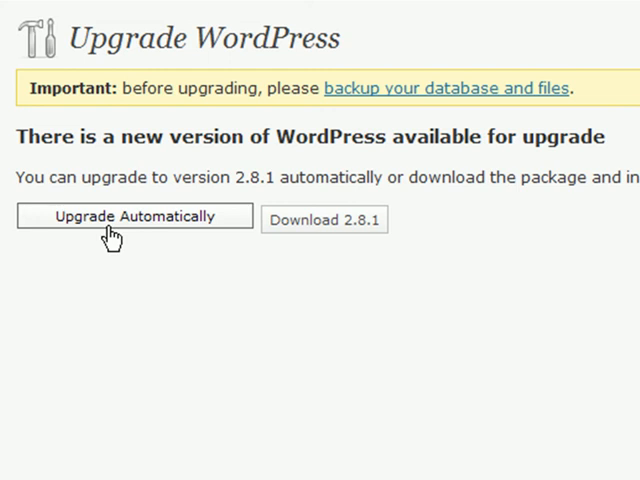
- Run the automatic upgrade to WordPress 2.8.1 until it reports success
{"action": "left_click", "coordinate": [134, 216]}
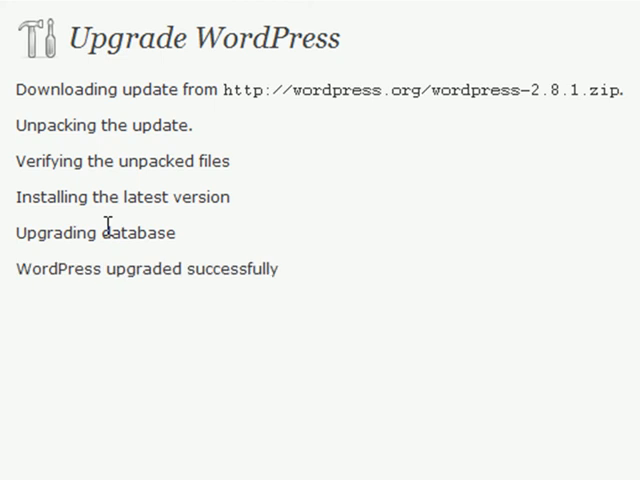
{"action": "scroll", "scroll_direction": "down", "scroll_amount": 3}
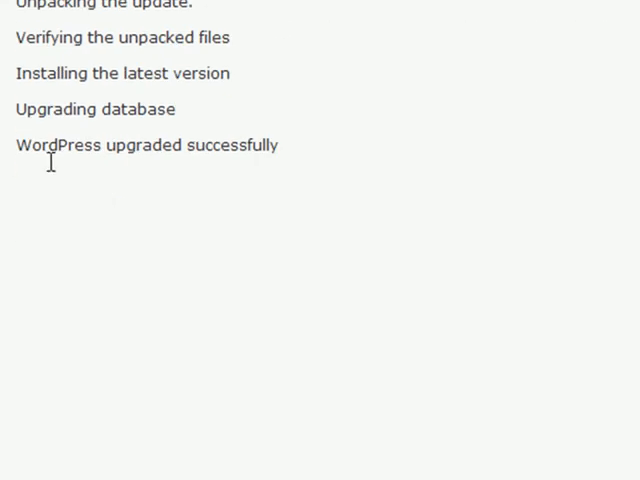